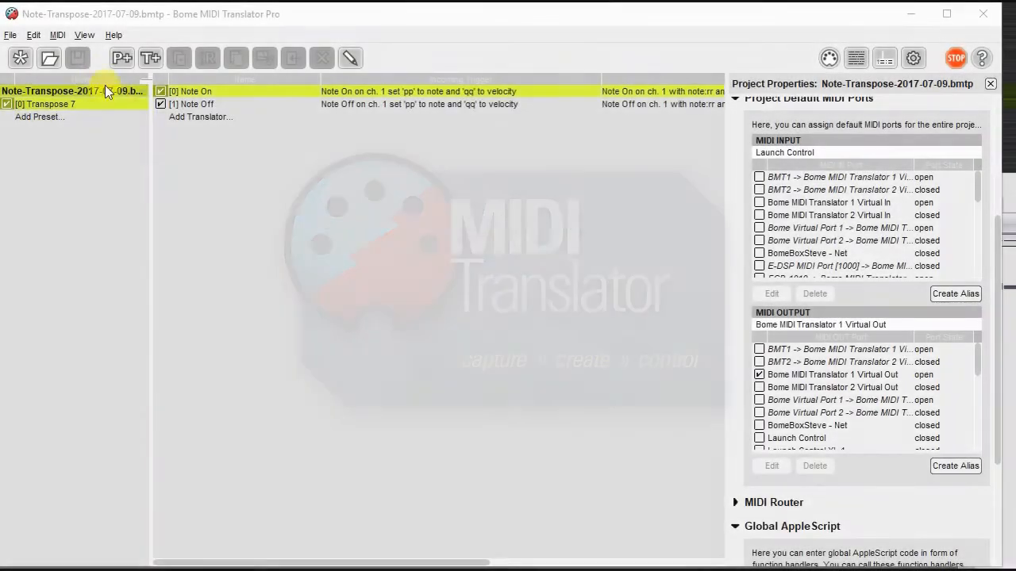
# Show the Log Window from the View menu beneath the Note-Transpose translators.
pyautogui.click(84, 35)
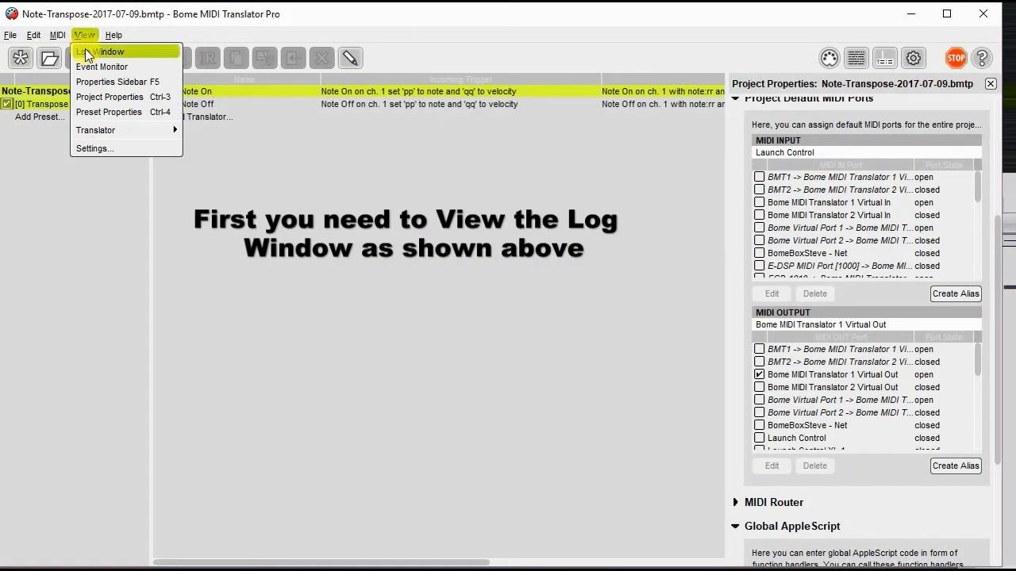
pyautogui.click(111, 51)
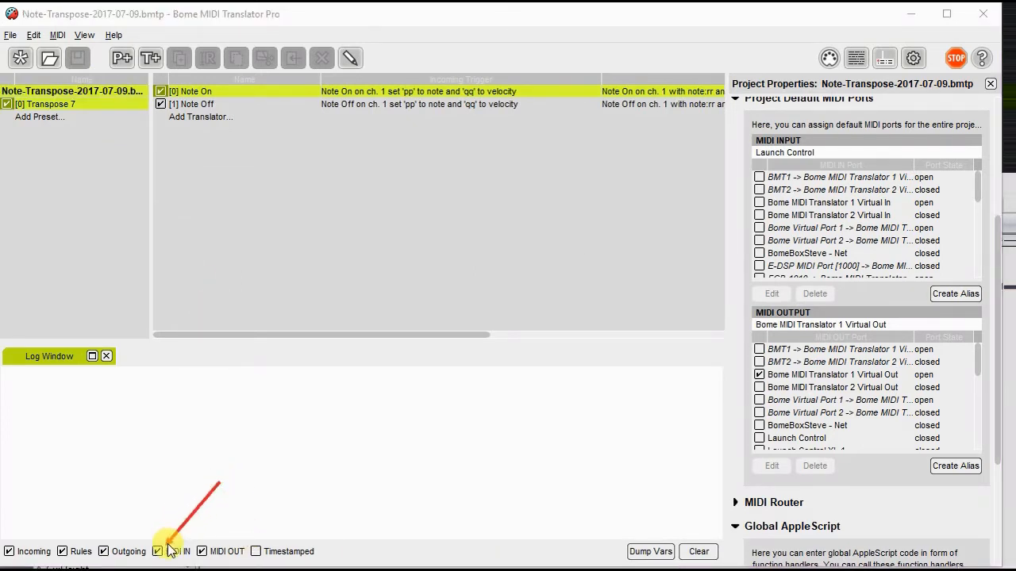
# Switch off the log categories, leaving Microsoft GS Wavetable Synth as default output.
pyautogui.click(159, 552)
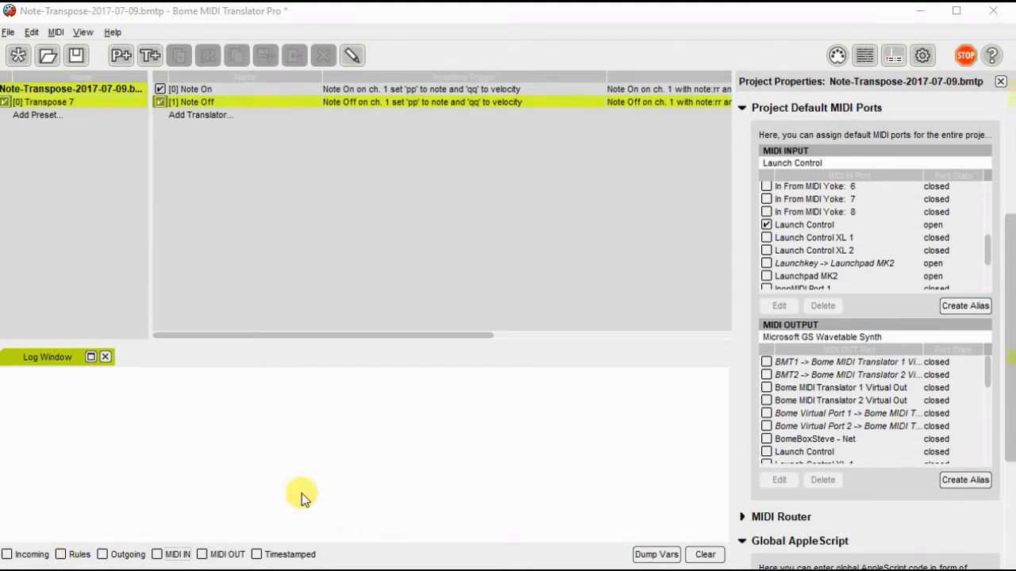
pyautogui.moveTo(263, 546)
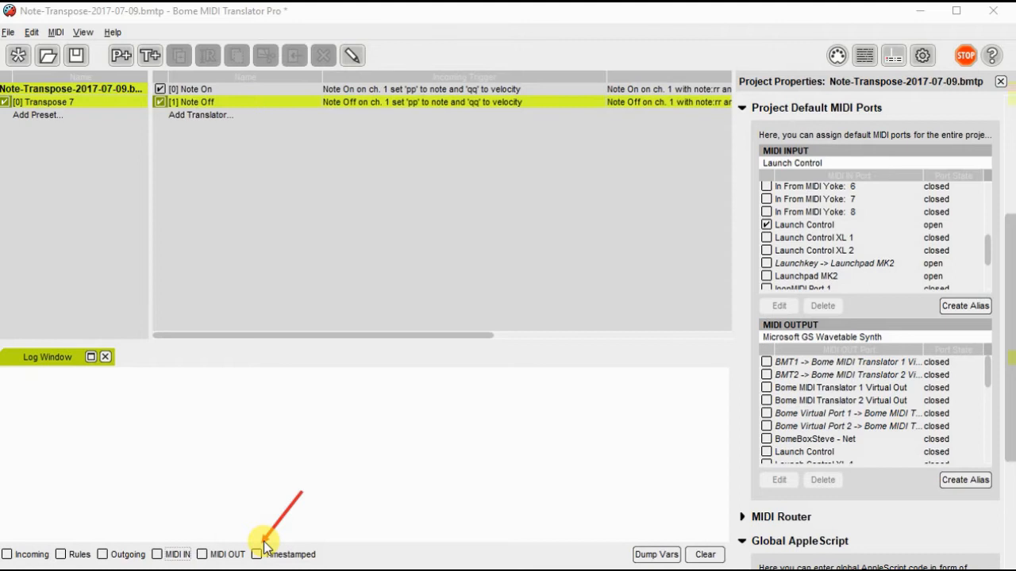
# Make Bome MIDI Translator 1 Virtual Out the output and enable MIDI IN and MIDI OUT logging.
pyautogui.click(769, 387)
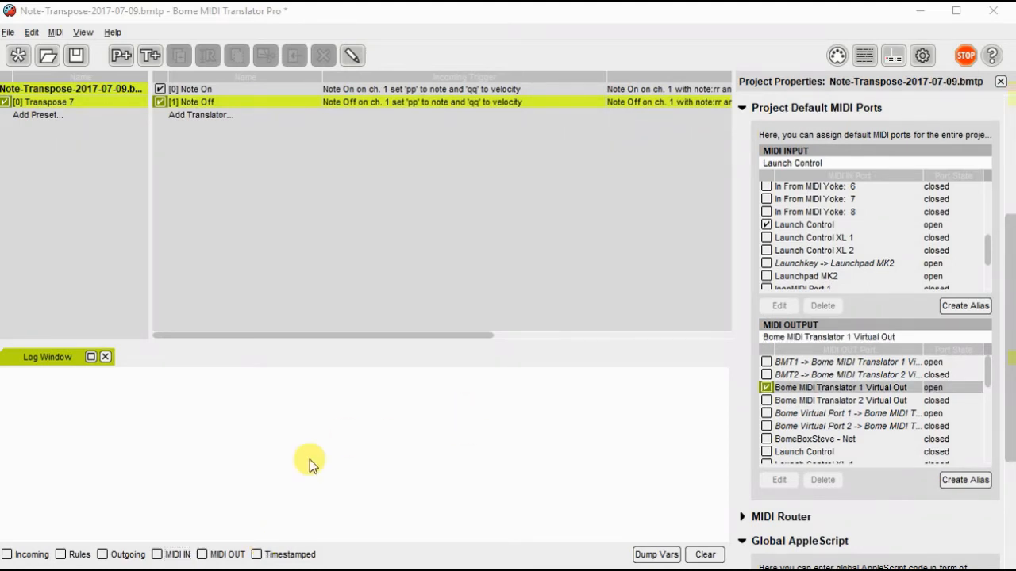
pyautogui.click(157, 554)
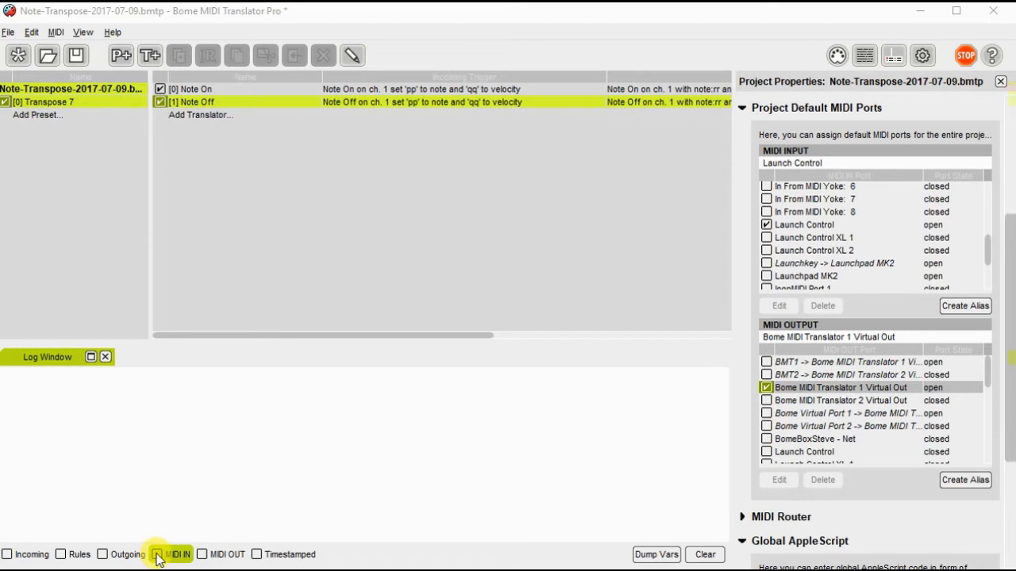
pyautogui.click(158, 554)
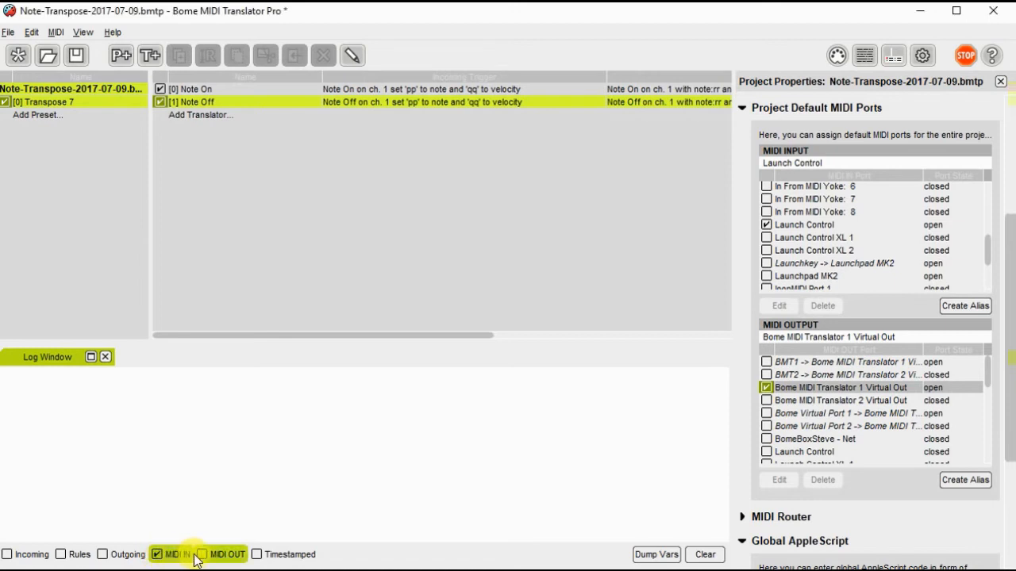
pyautogui.click(202, 554)
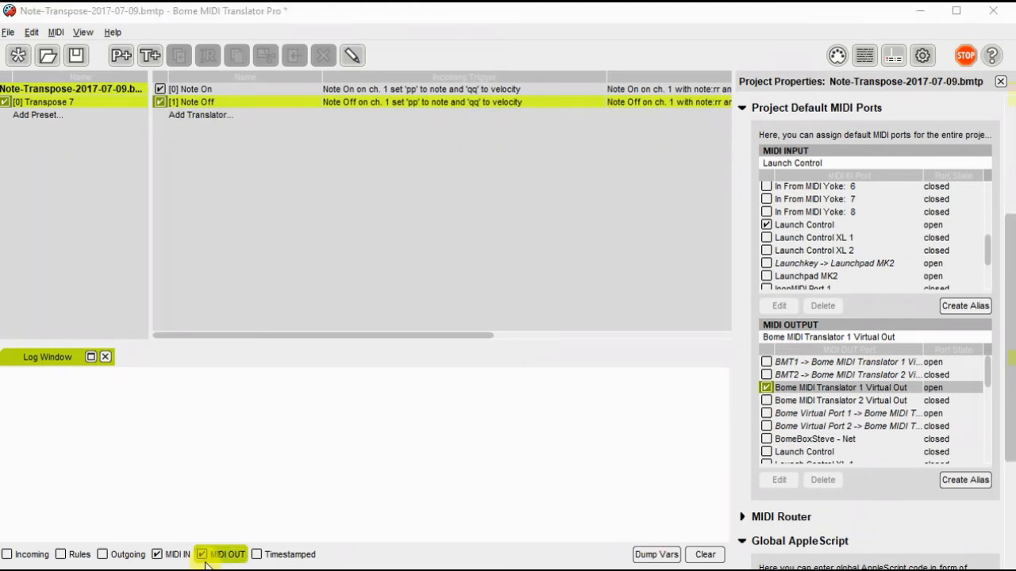
# Log Incoming, Rules and Outgoing events so note 60 transposed to 67 appears.
pyautogui.click(157, 554)
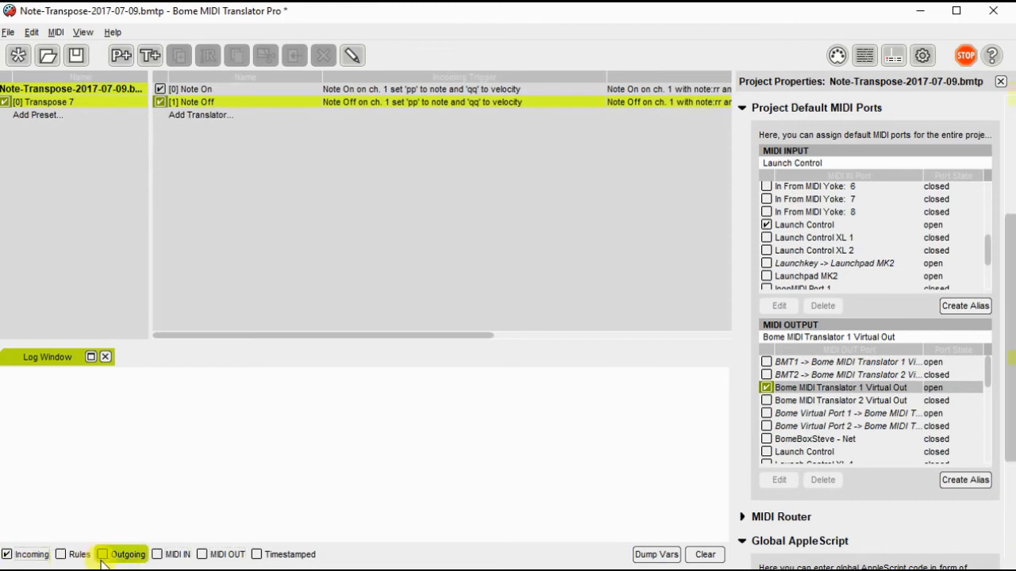
pyautogui.click(60, 555)
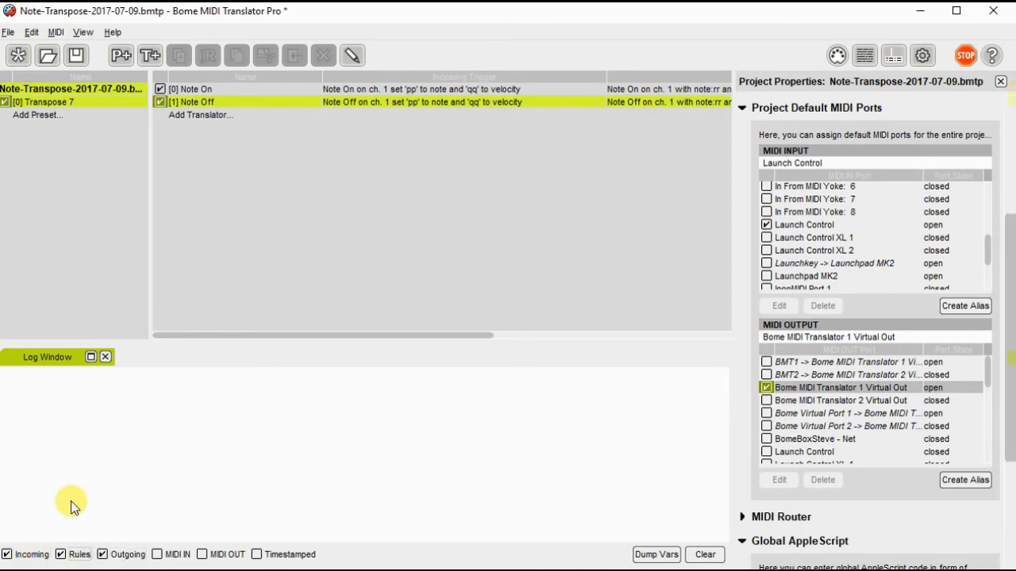
pyautogui.moveTo(87, 484)
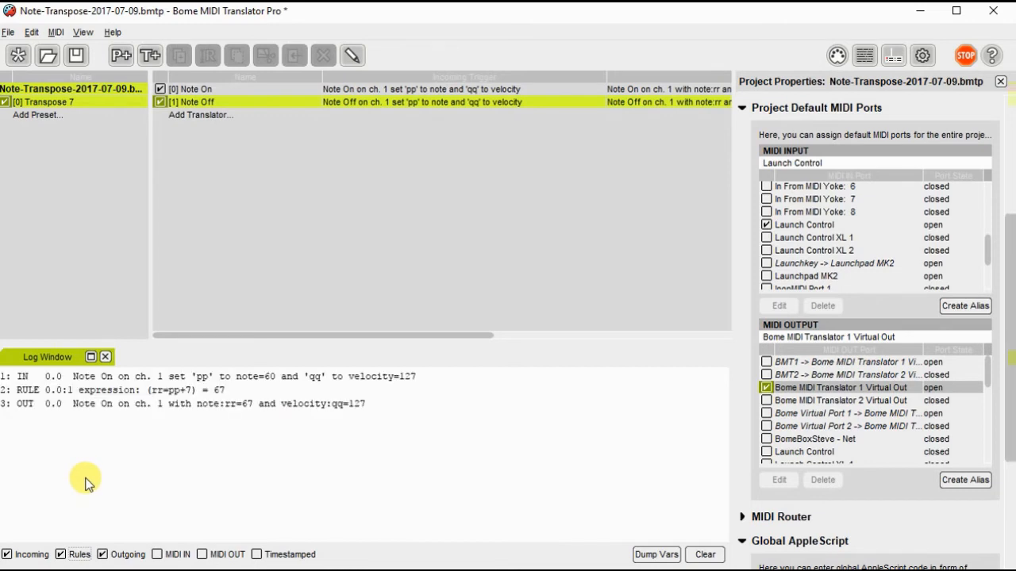
pyautogui.moveTo(56, 404)
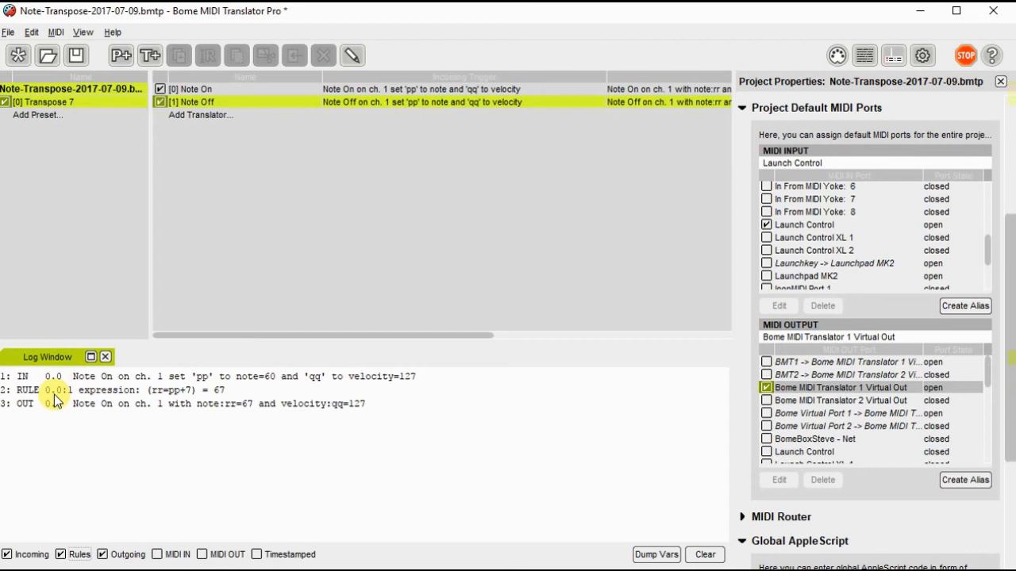
pyautogui.moveTo(230, 403)
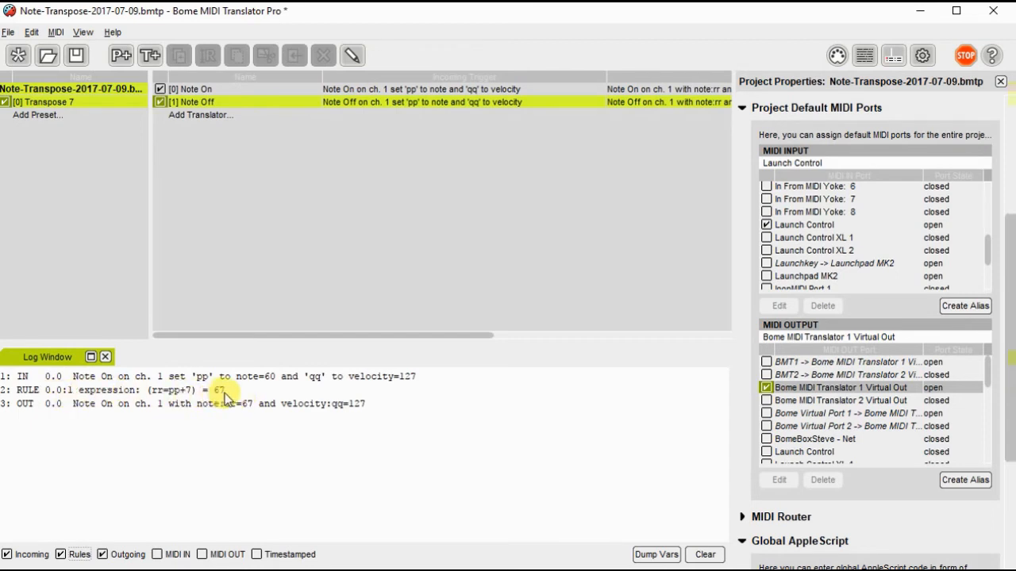
pyautogui.moveTo(153, 426)
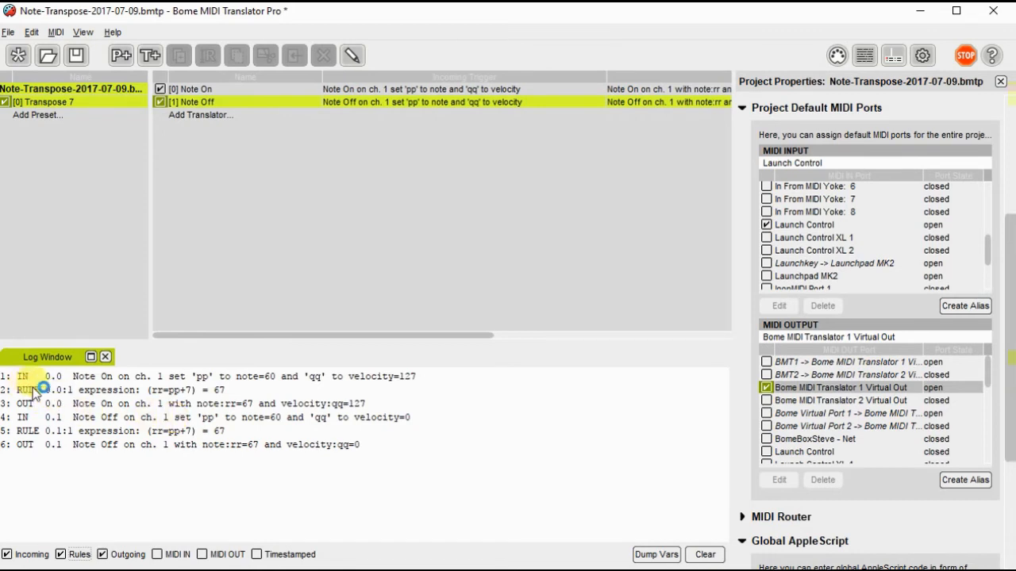
pyautogui.moveTo(125, 381)
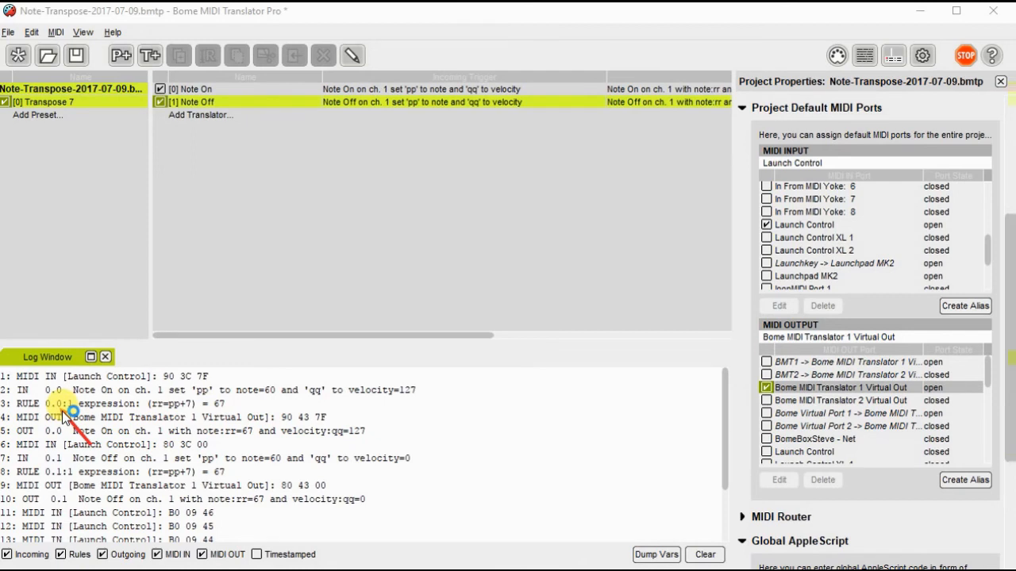
pyautogui.moveTo(64, 416)
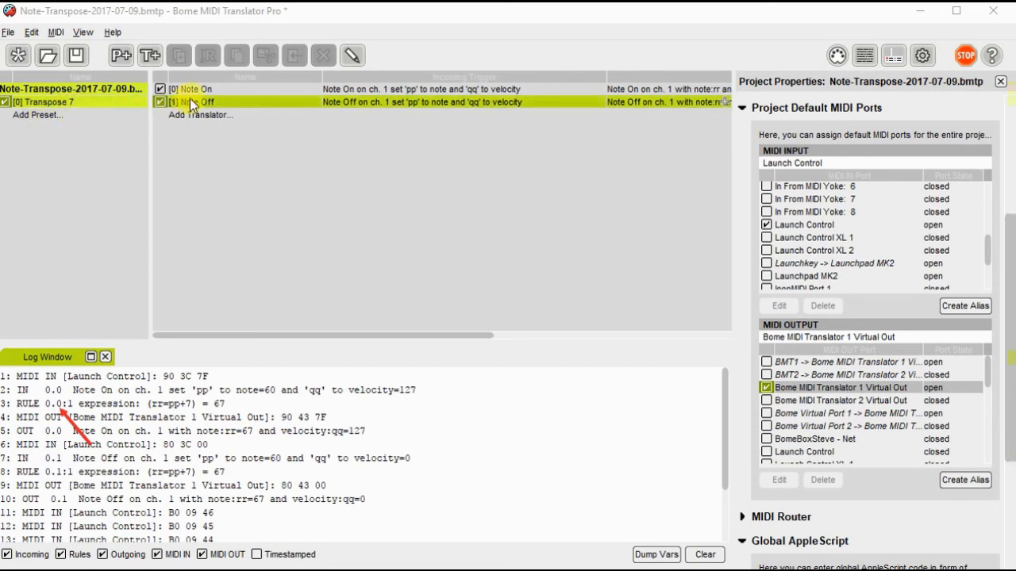
# Edit the Note On translator and bring its rr=pp+7 transpose rule into view.
pyautogui.click(197, 87)
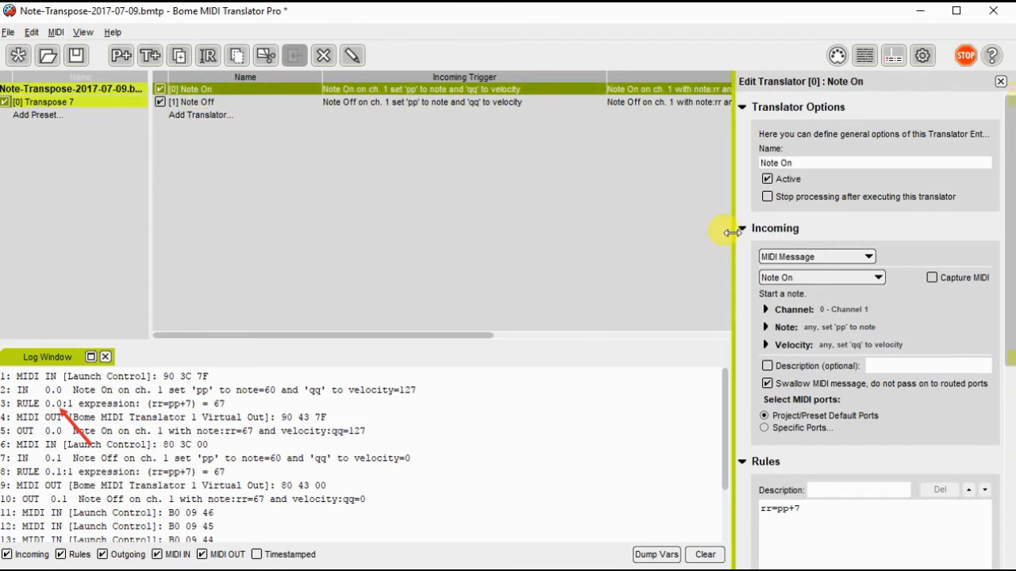
pyautogui.click(746, 229)
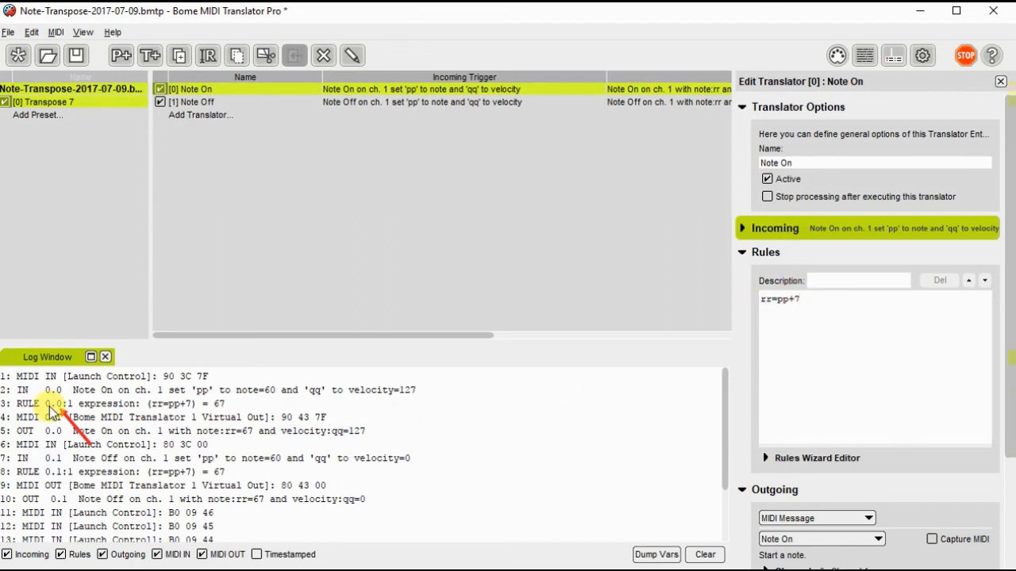
pyautogui.moveTo(62, 405)
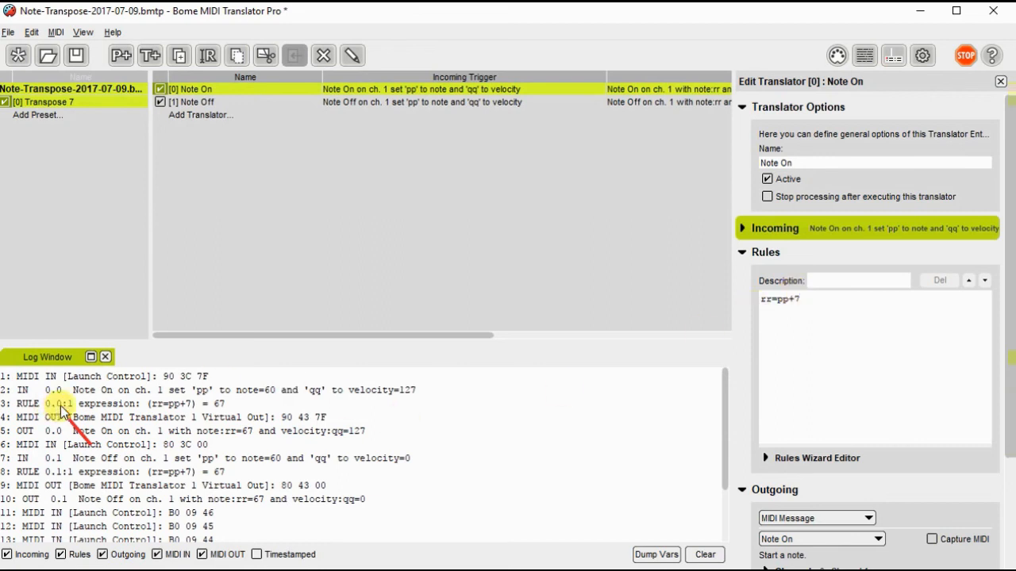
pyautogui.moveTo(49, 108)
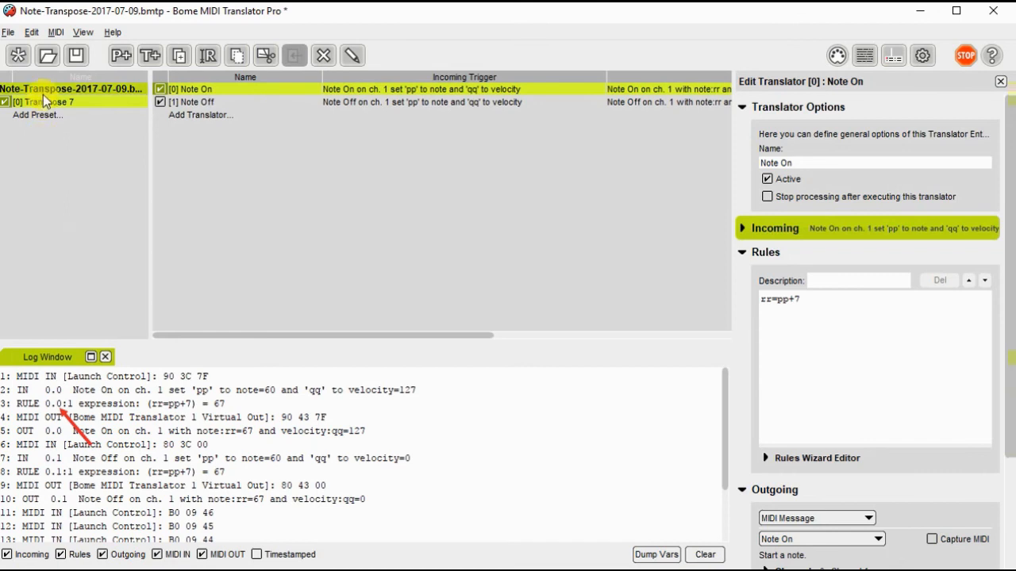
pyautogui.moveTo(54, 105)
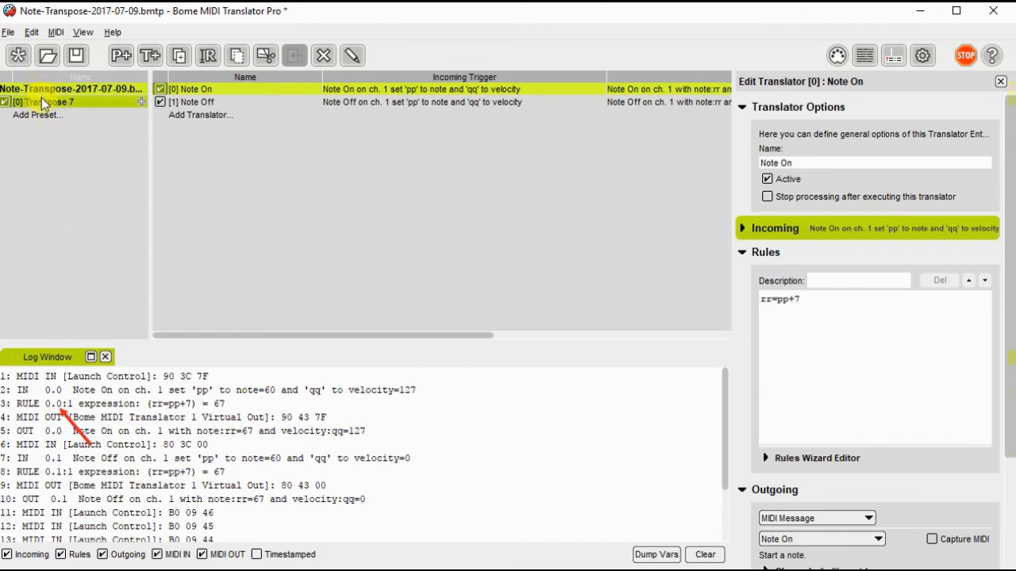
pyautogui.moveTo(178, 98)
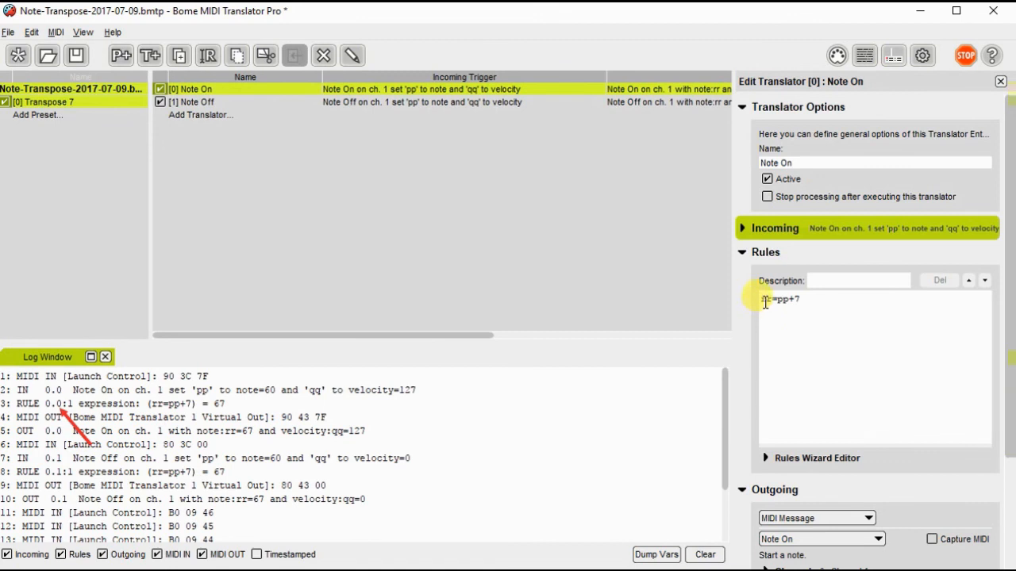
pyautogui.click(800, 300)
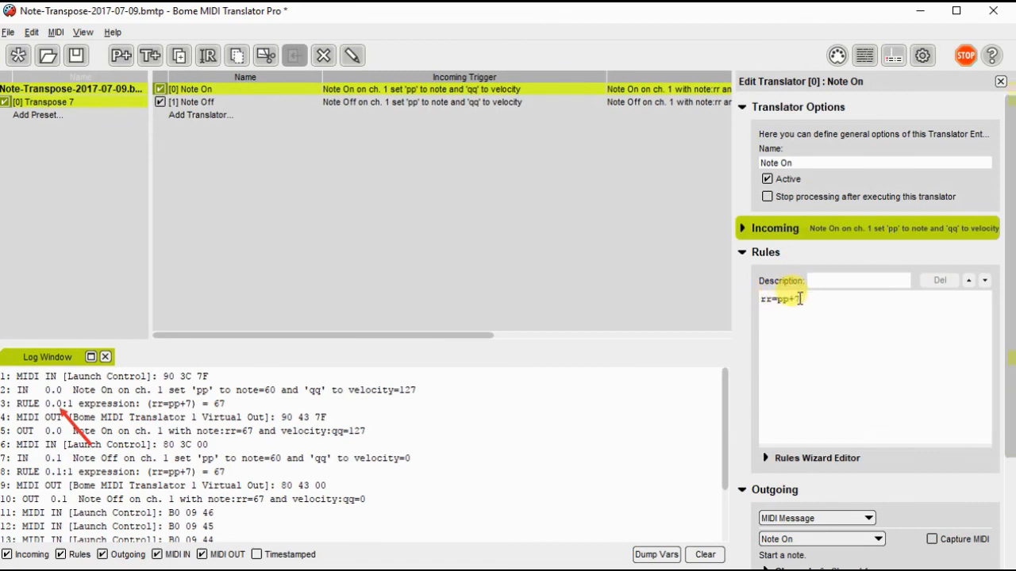